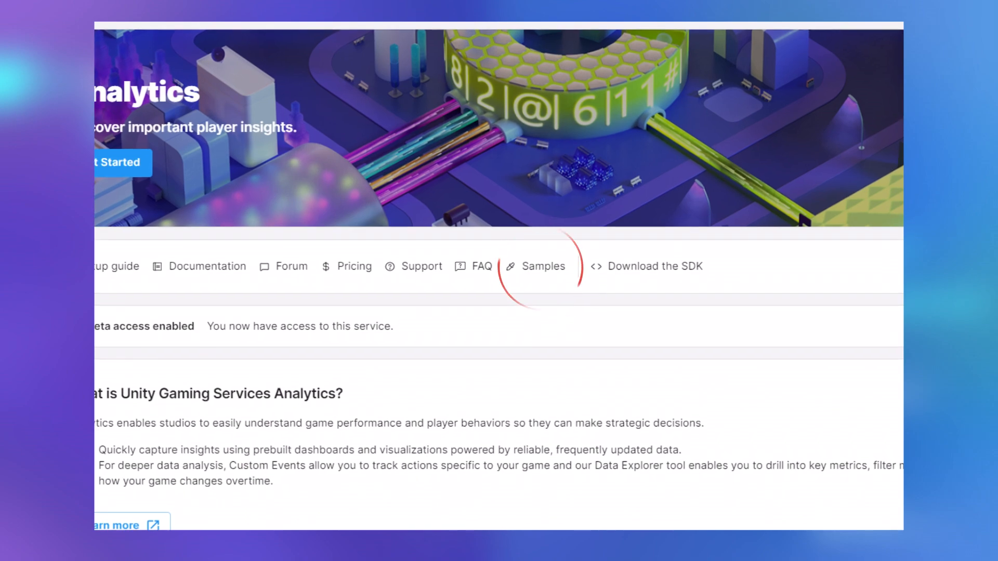
Step: Follow the Samples link from the Analytics page to the Unity Gaming Services samples
click(543, 266)
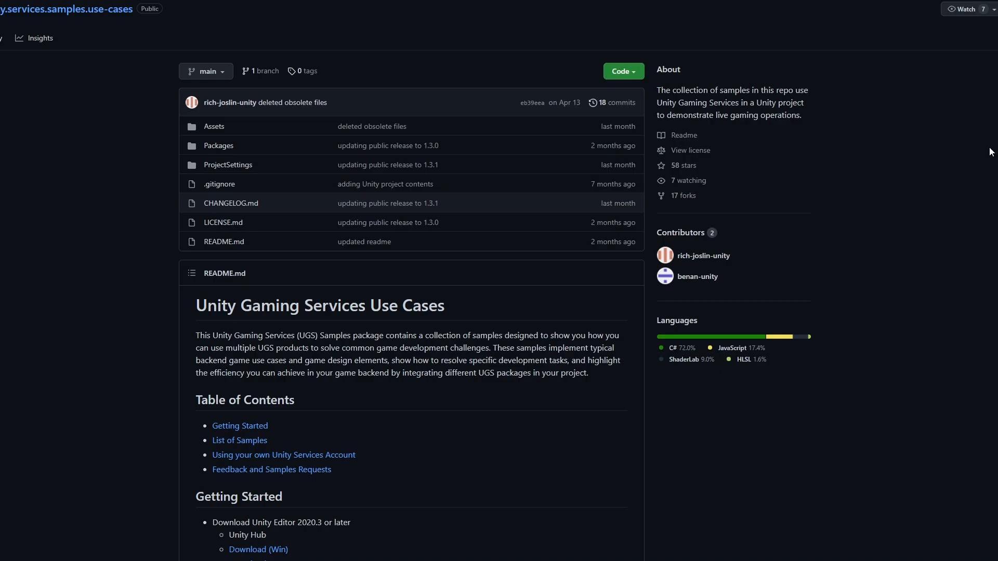
mouse_move(677, 88)
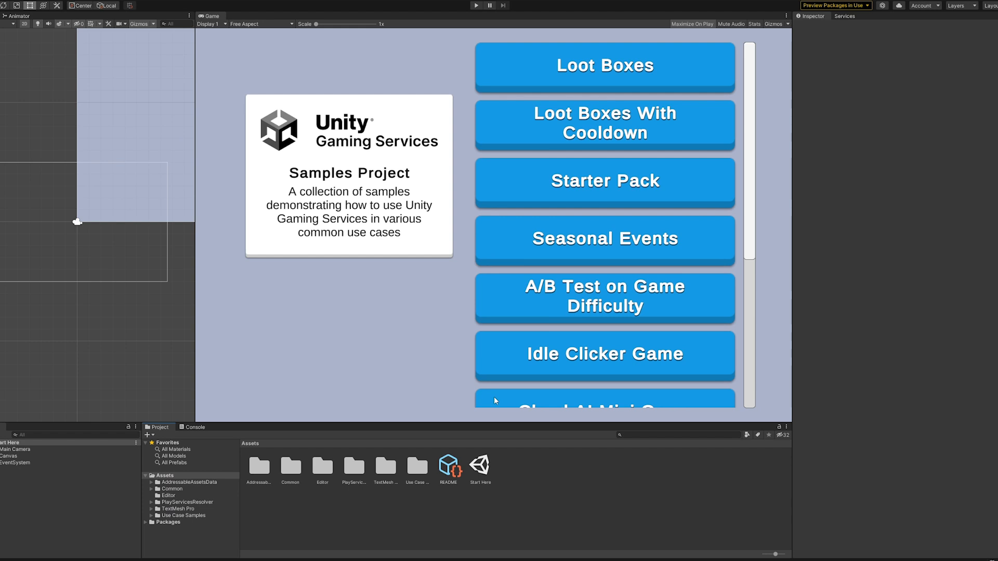
Step: Select the Start Here scene and review the Use Cases README in the Inspector
click(480, 466)
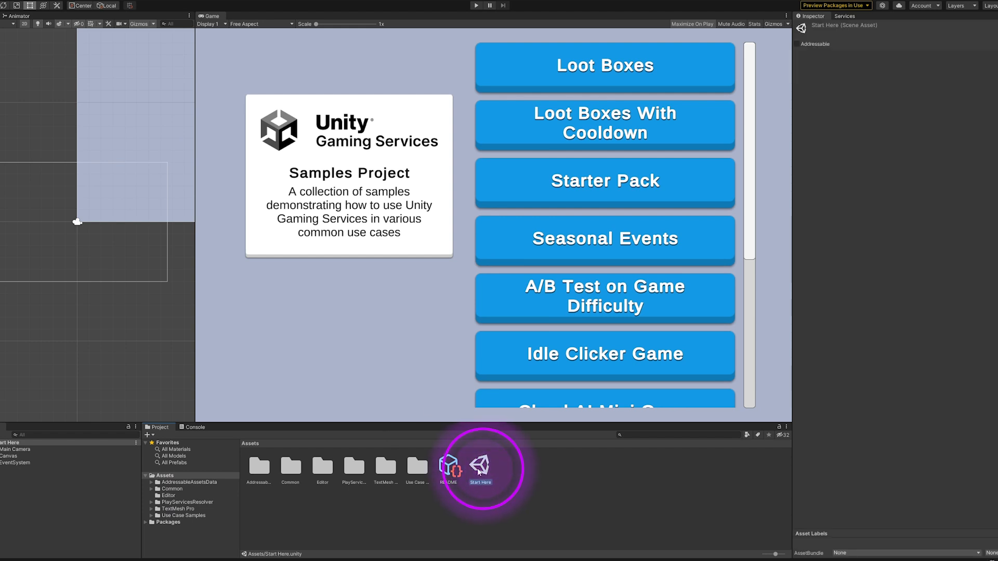
click(472, 5)
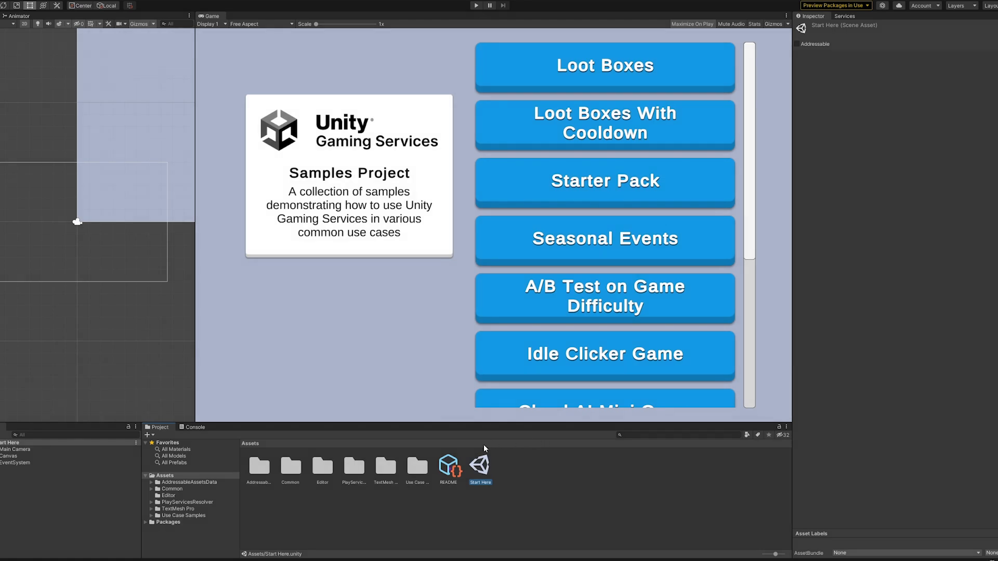
click(448, 465)
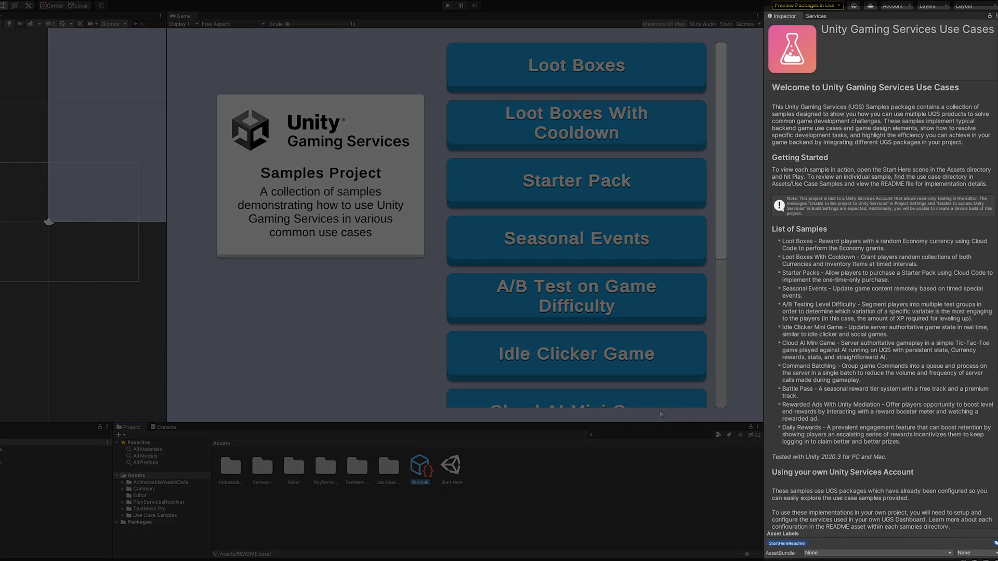
scroll(down, 3)
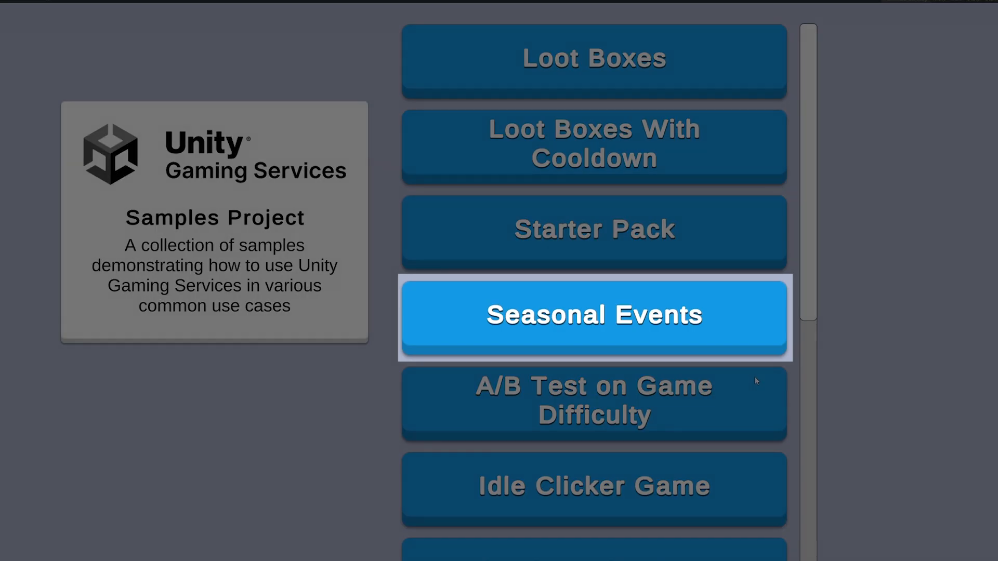
Step: Win the Fall Event challenge in Seasonal Events and collect 100 coins and 50 pearls
click(595, 314)
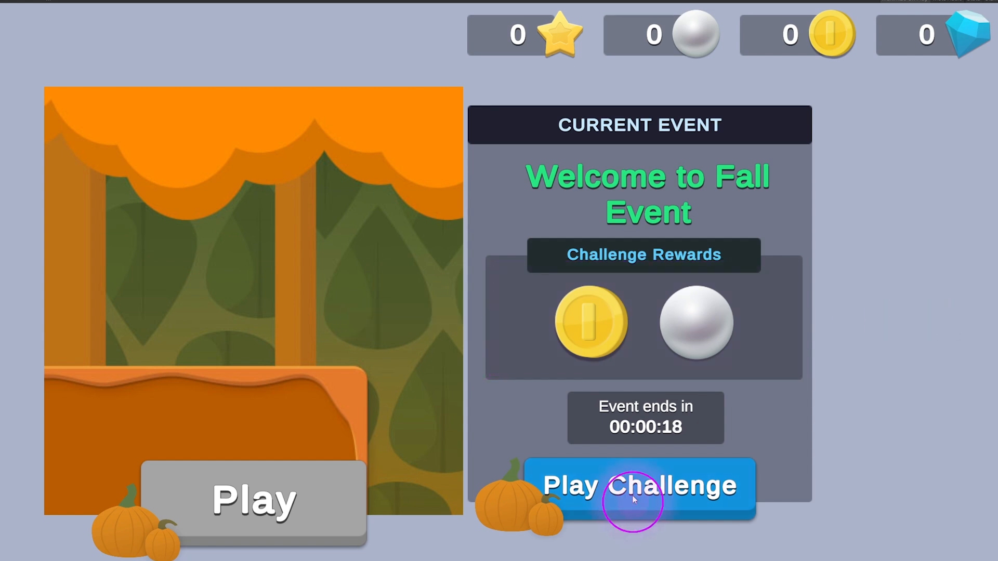
click(639, 486)
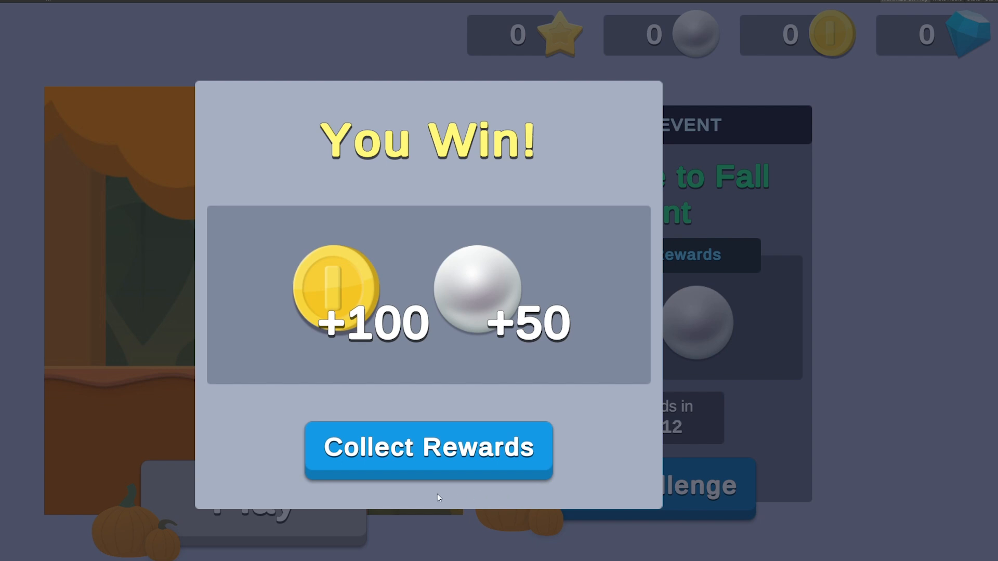
click(428, 451)
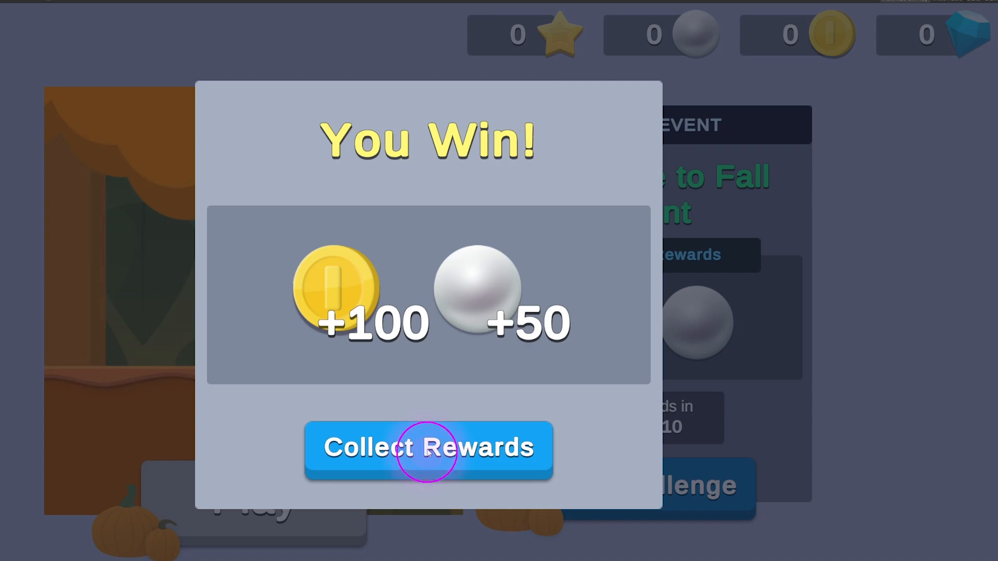
click(428, 449)
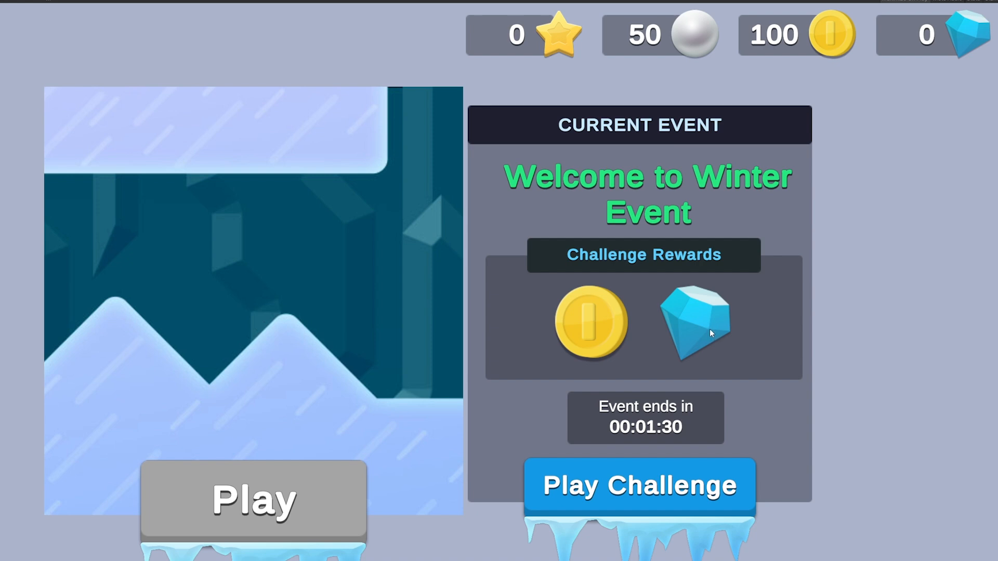
mouse_move(694, 241)
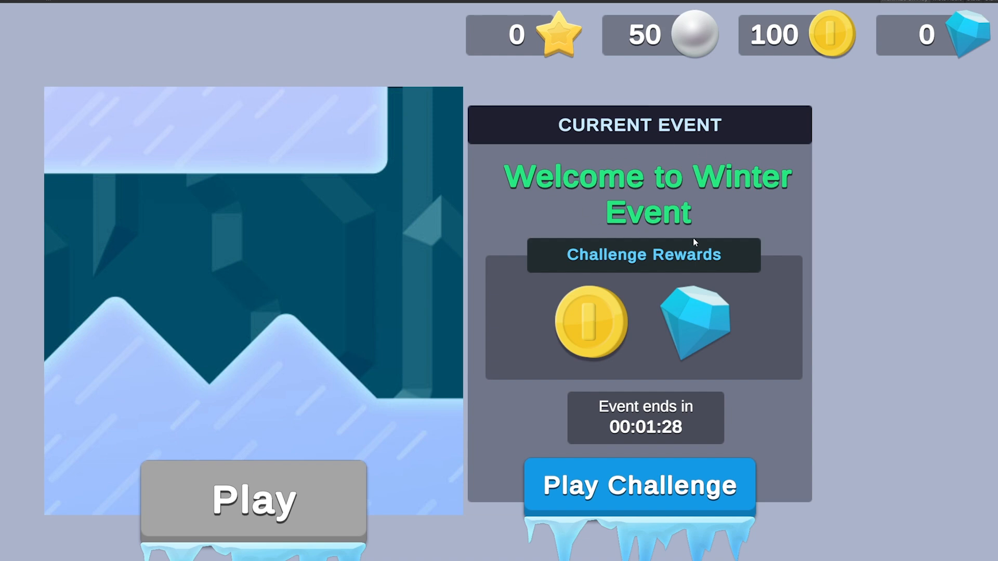
mouse_move(288, 281)
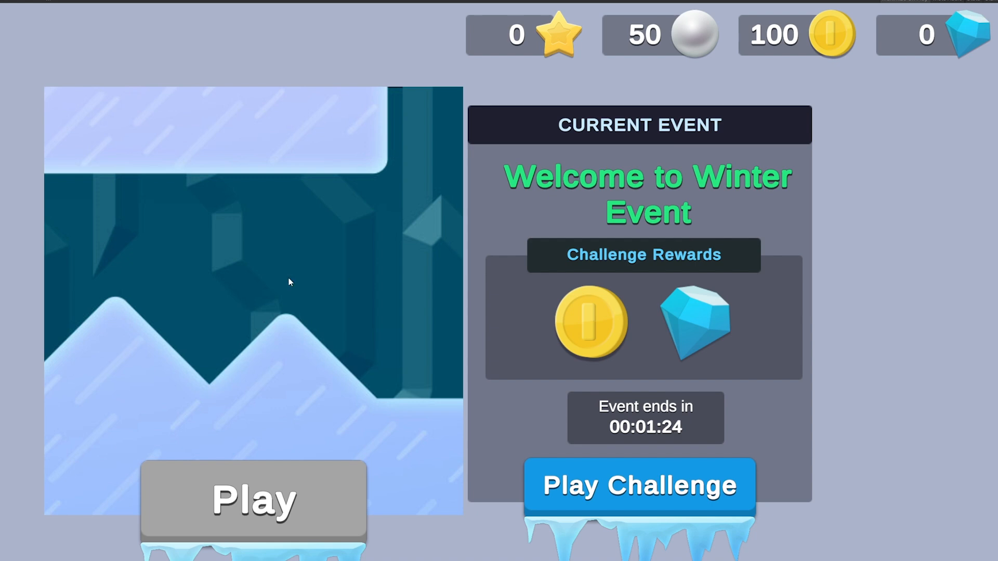
mouse_move(417, 406)
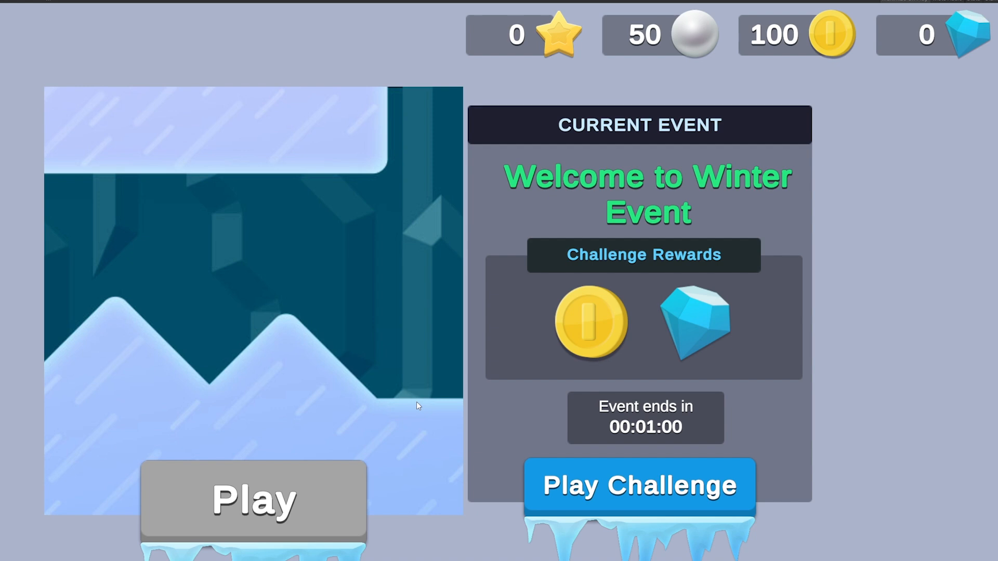
mouse_move(370, 376)
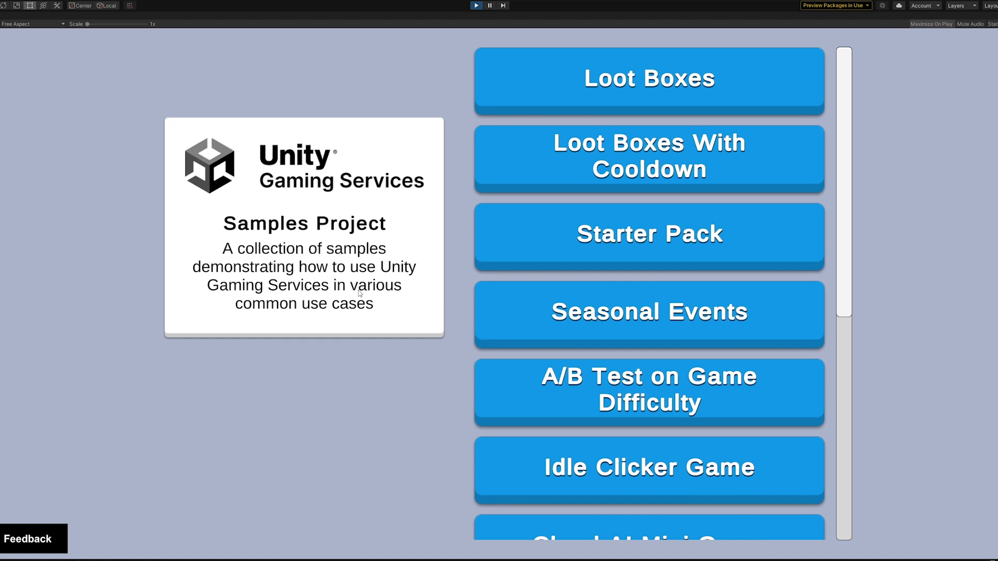
mouse_move(861, 320)
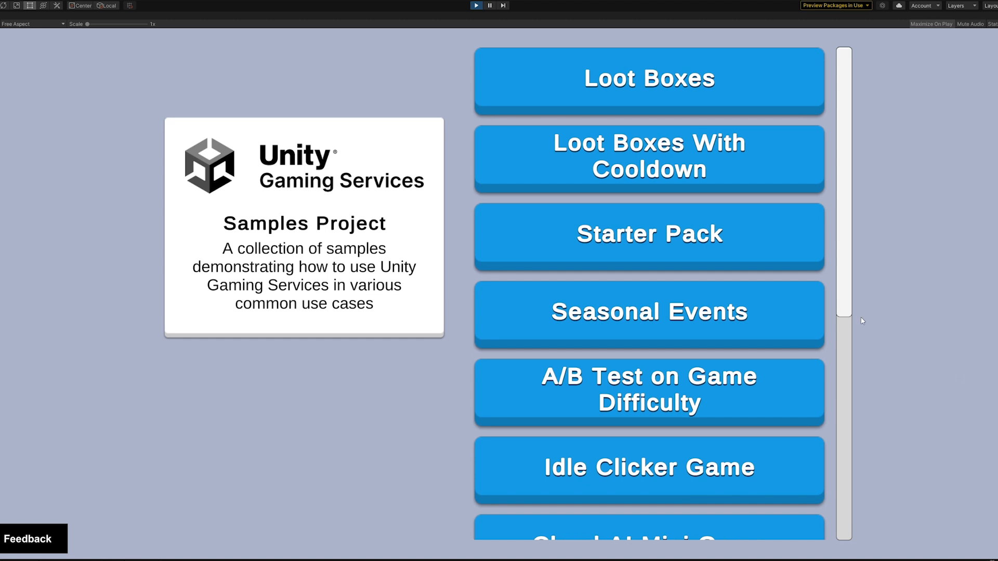
Step: Choose Battle Pass from the samples list to show the Spring Event reward tiers
scroll(down, 3)
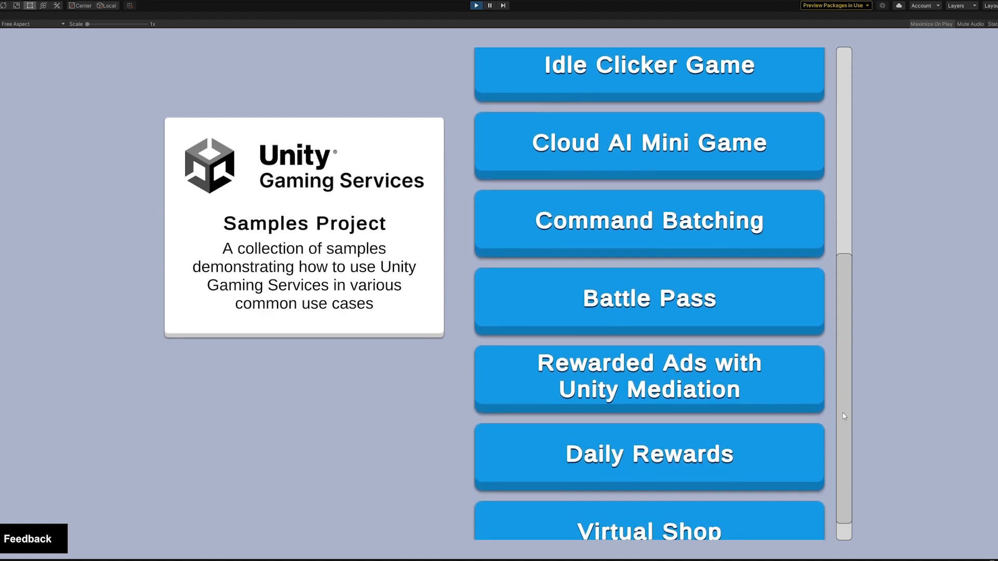
click(650, 299)
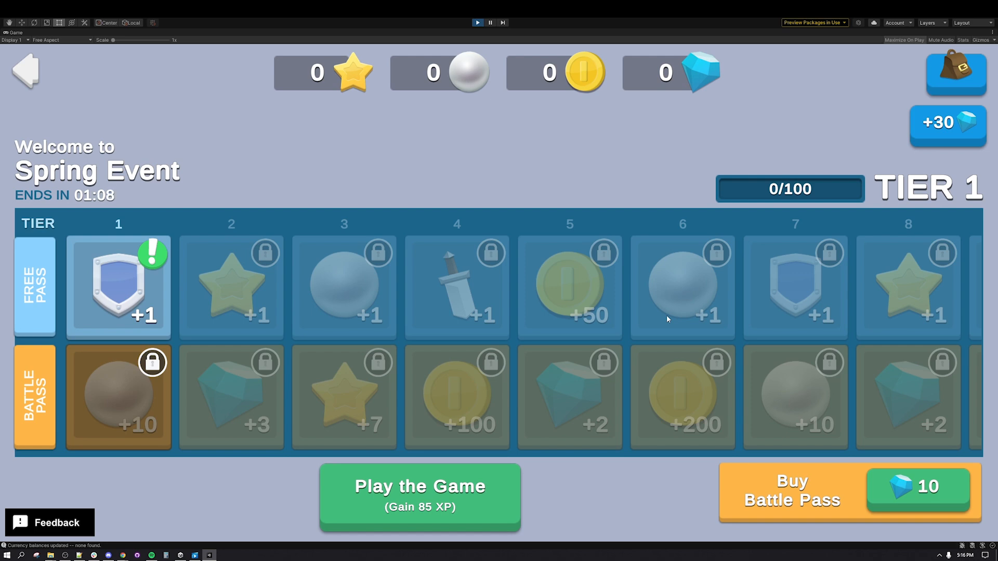
mouse_move(881, 258)
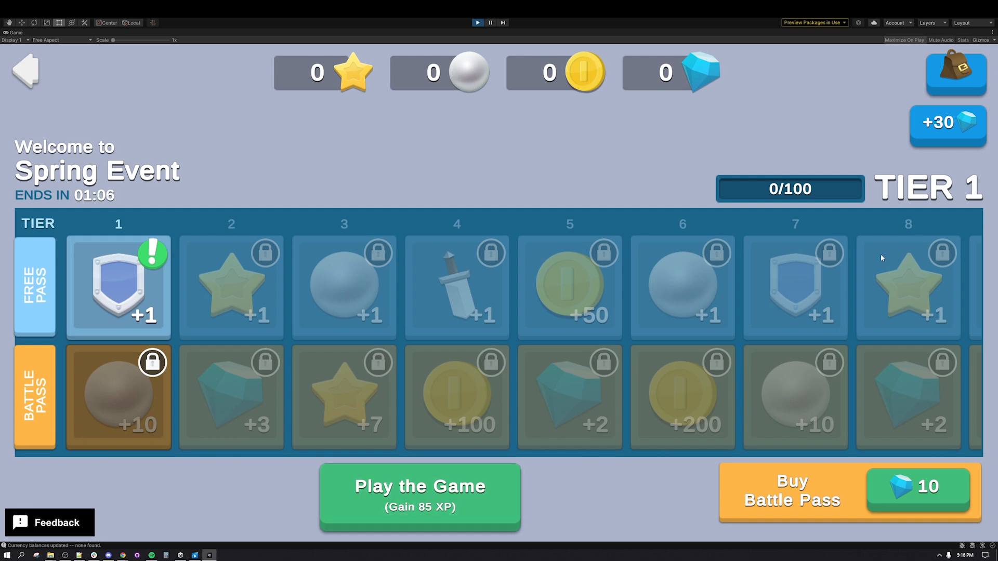
Step: Add 30 gems to the balance and buy the Spring Event battle pass for 10 gems
click(945, 125)
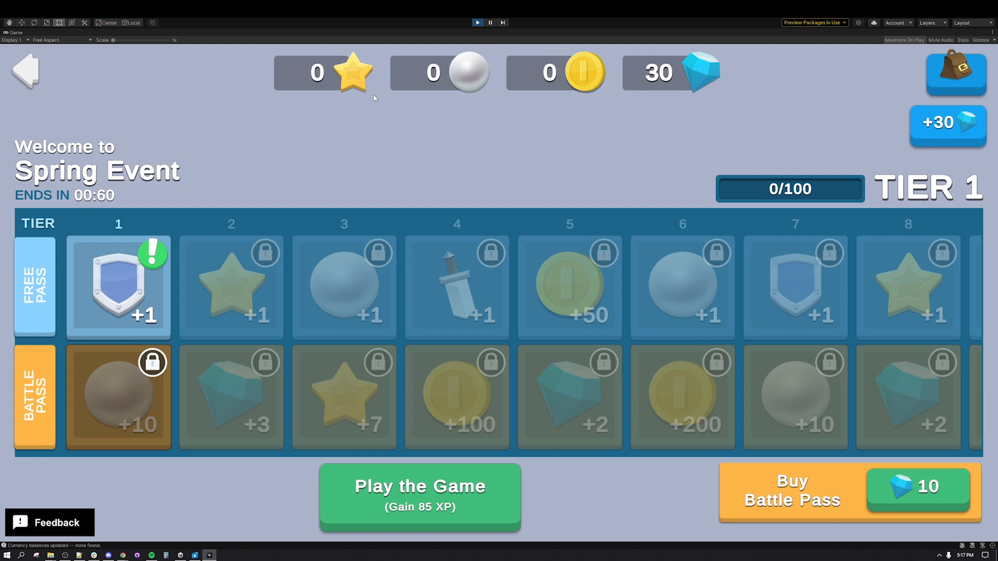
mouse_move(609, 483)
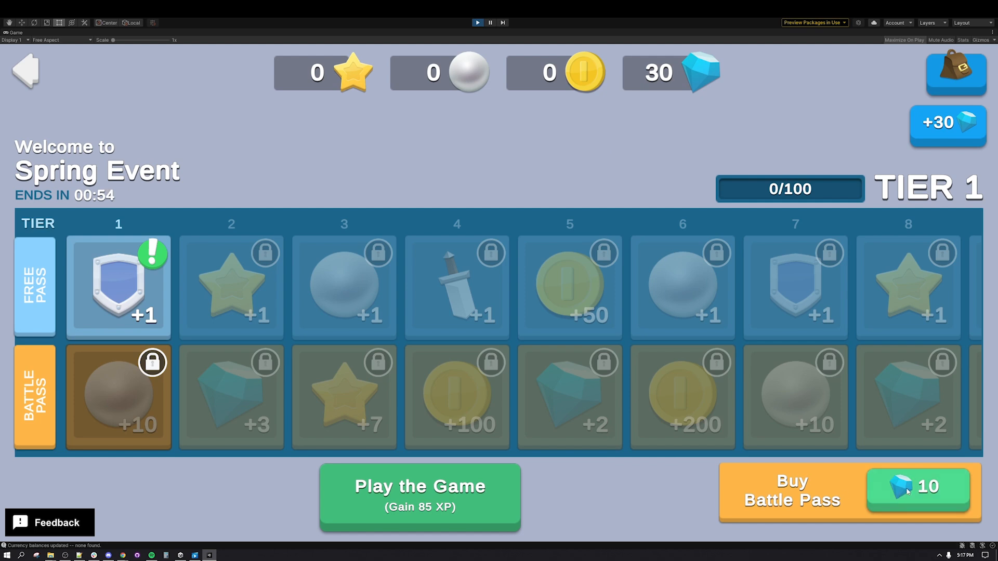
click(917, 491)
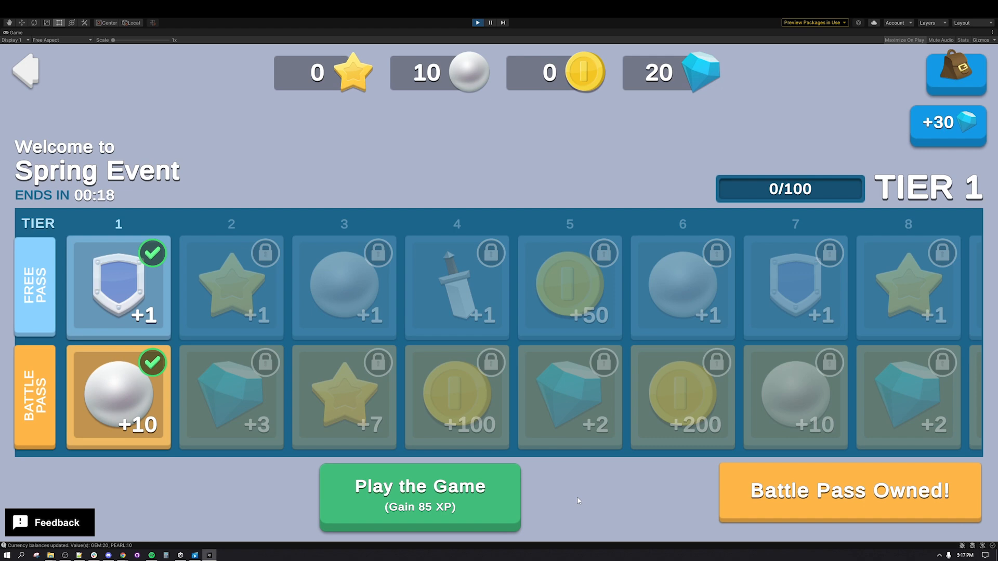
mouse_move(101, 214)
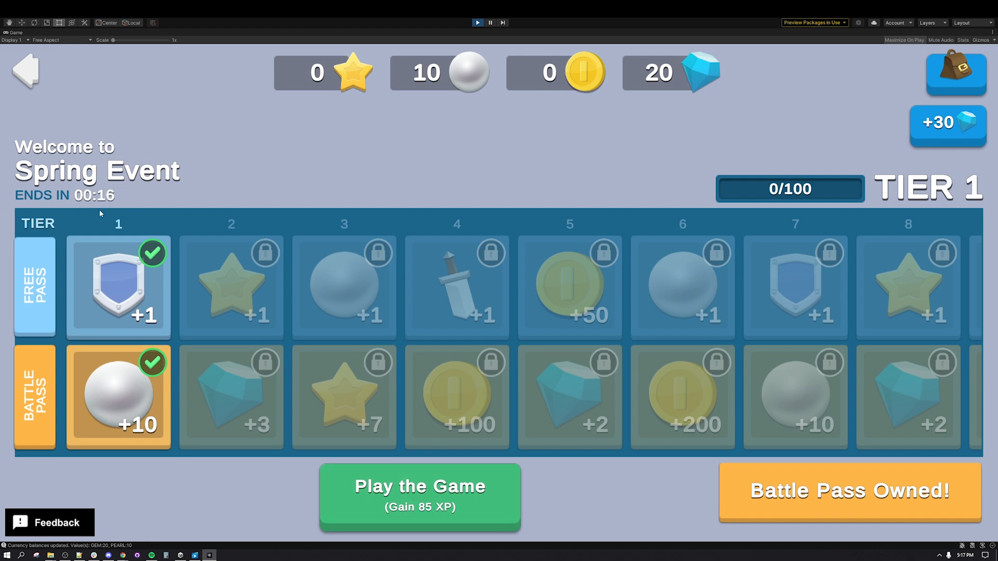
mouse_move(291, 206)
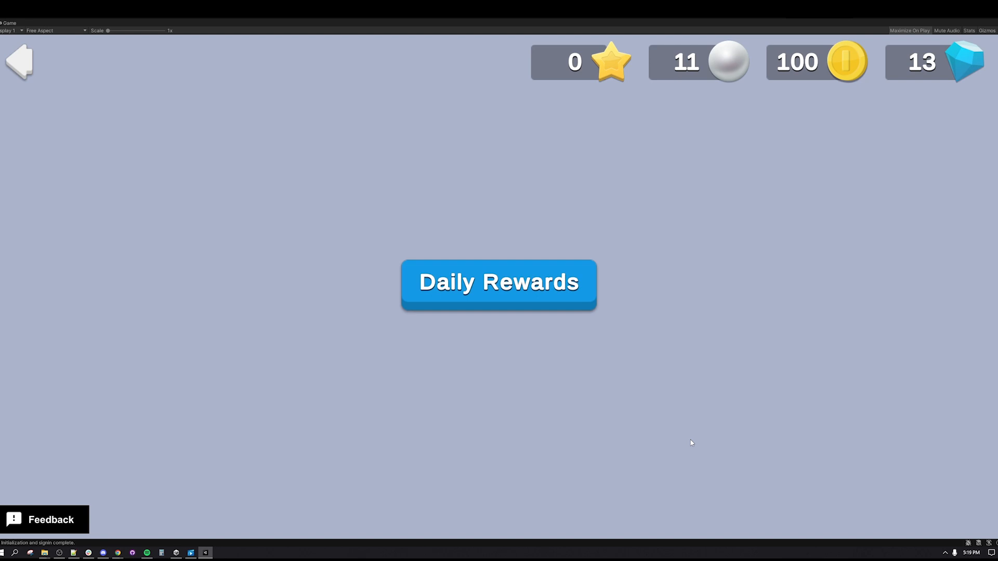
mouse_move(688, 443)
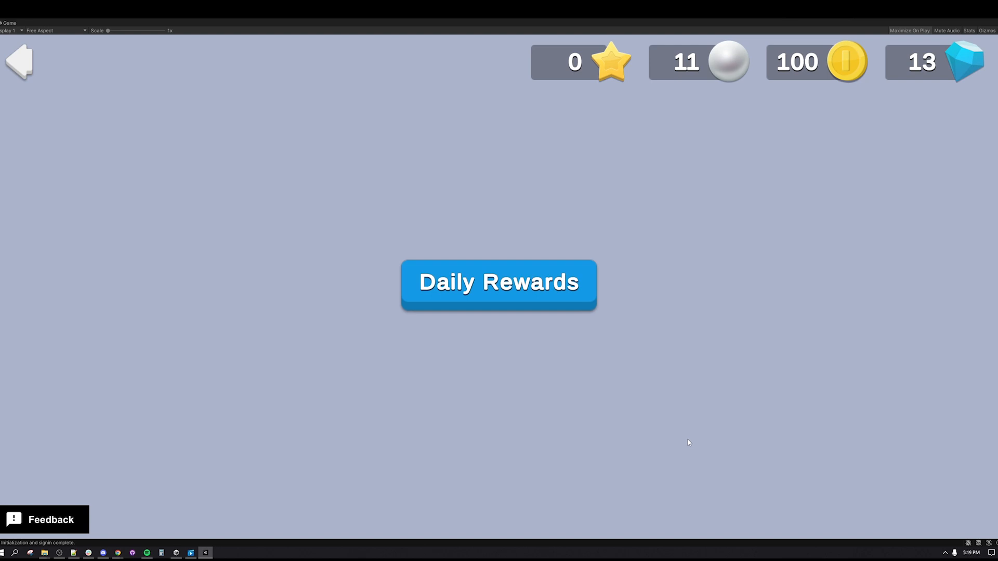
mouse_move(677, 443)
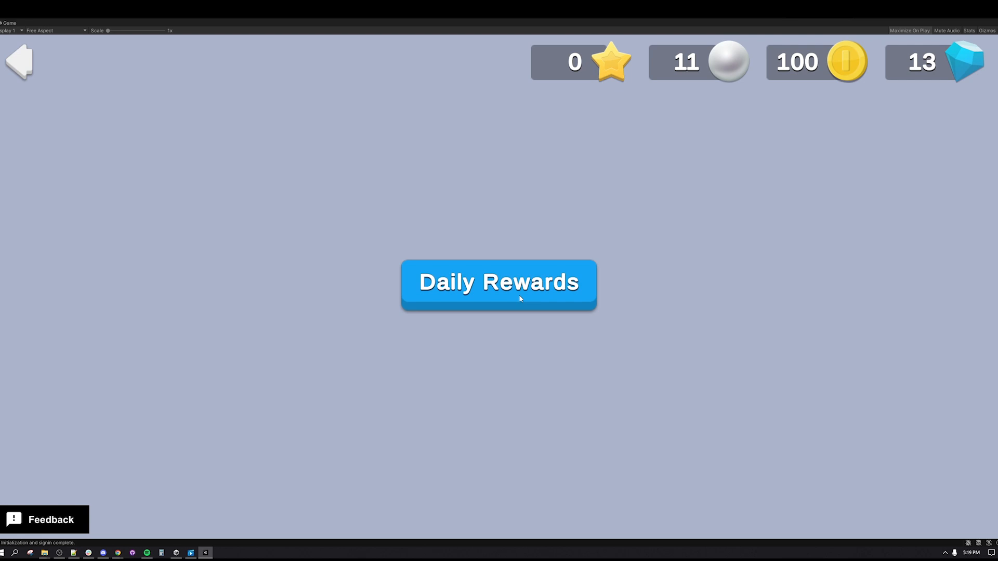
Step: Claim the Day 1 reward of 10 coins in the Daily Rewards calendar, reaching 110 coins
click(499, 283)
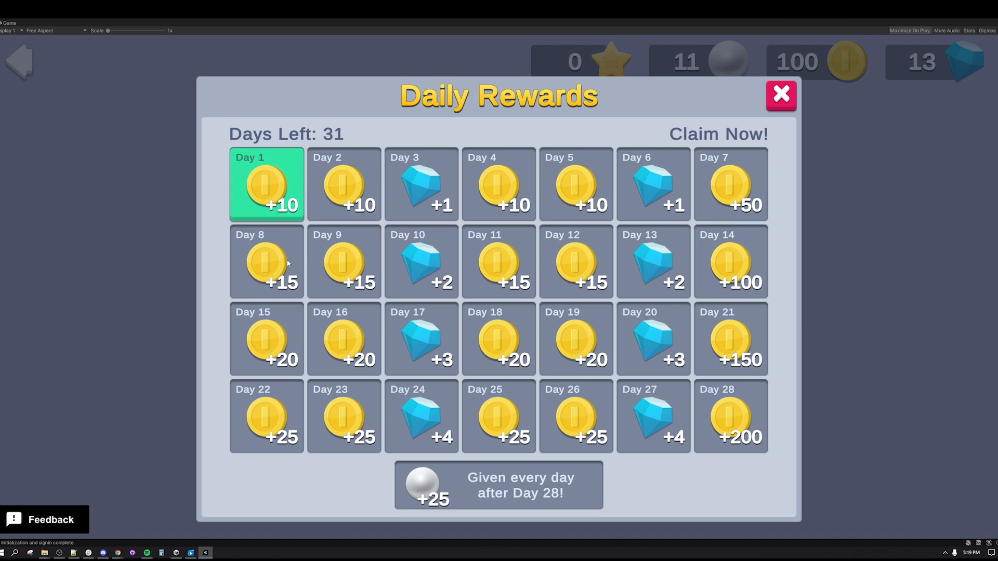
mouse_move(465, 334)
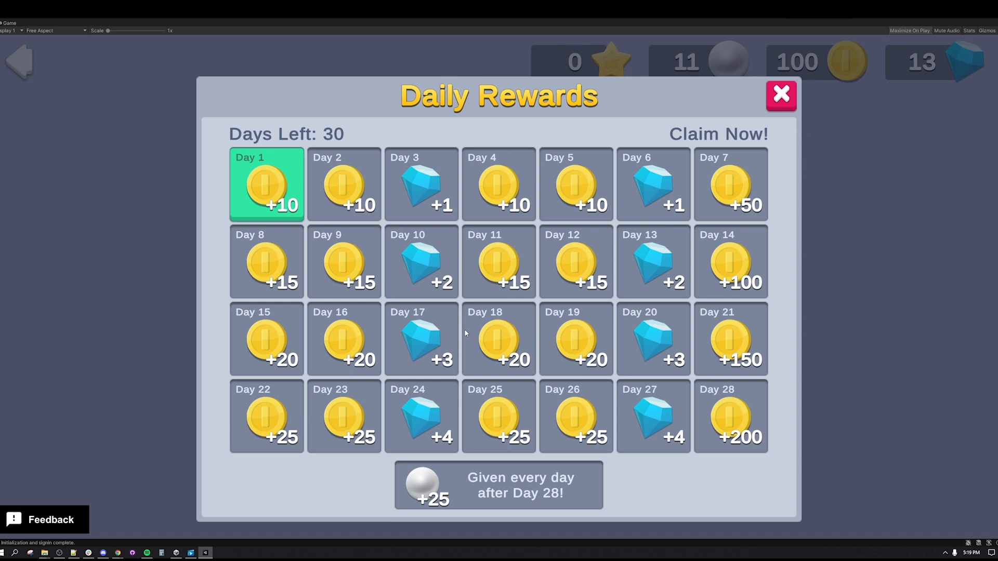
click(265, 185)
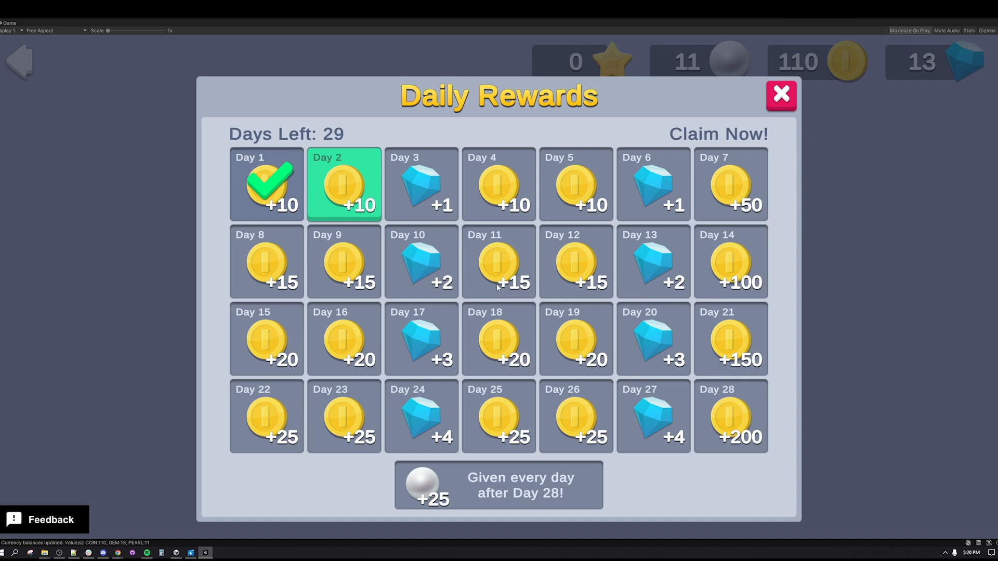
click(781, 95)
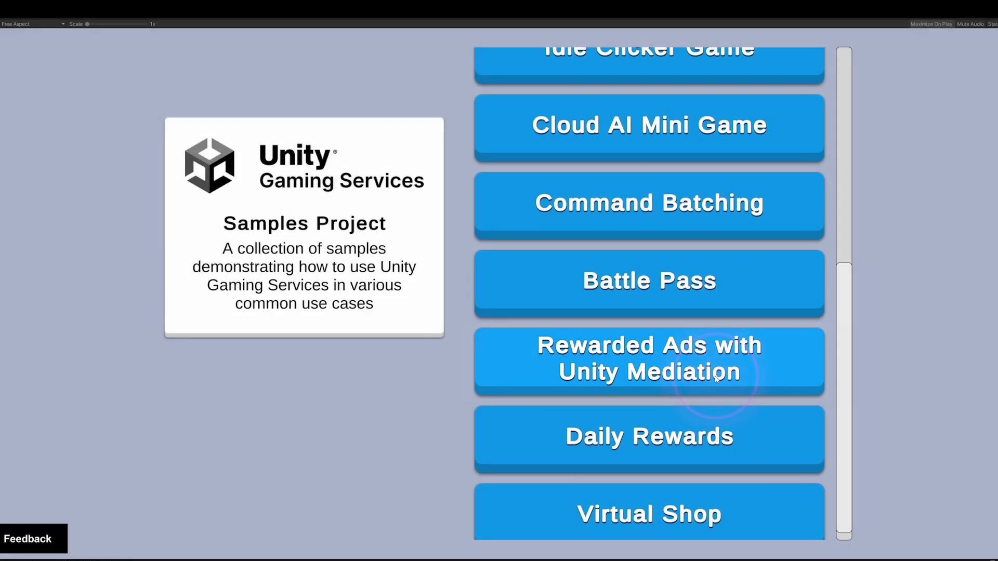
Step: Launch the Rewarded Ads with Unity Mediation sample showing the Complete Level screen
click(649, 370)
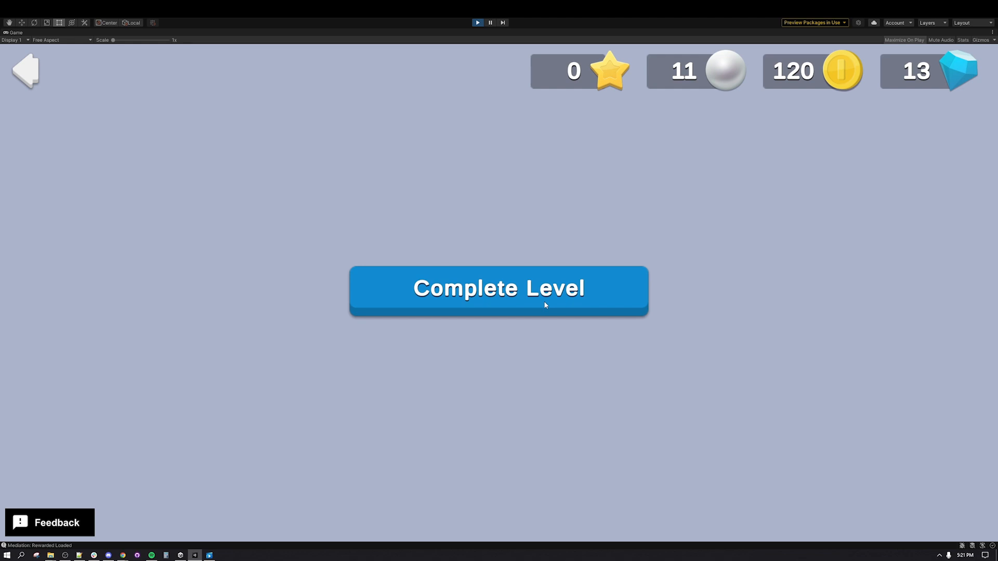
Step: Finish the level and claim the ad-multiplied gem reward, raising gems to 88
click(546, 306)
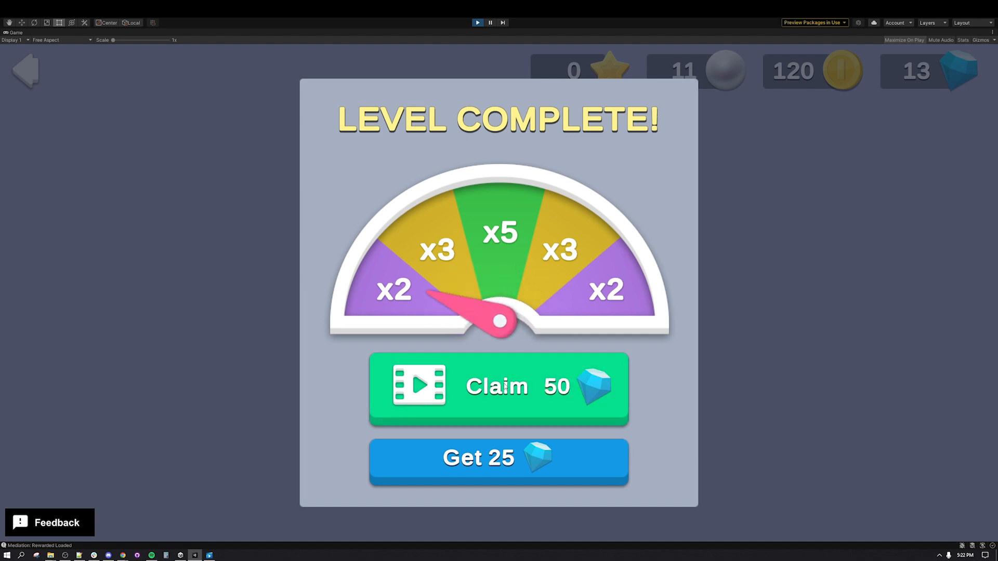
click(498, 390)
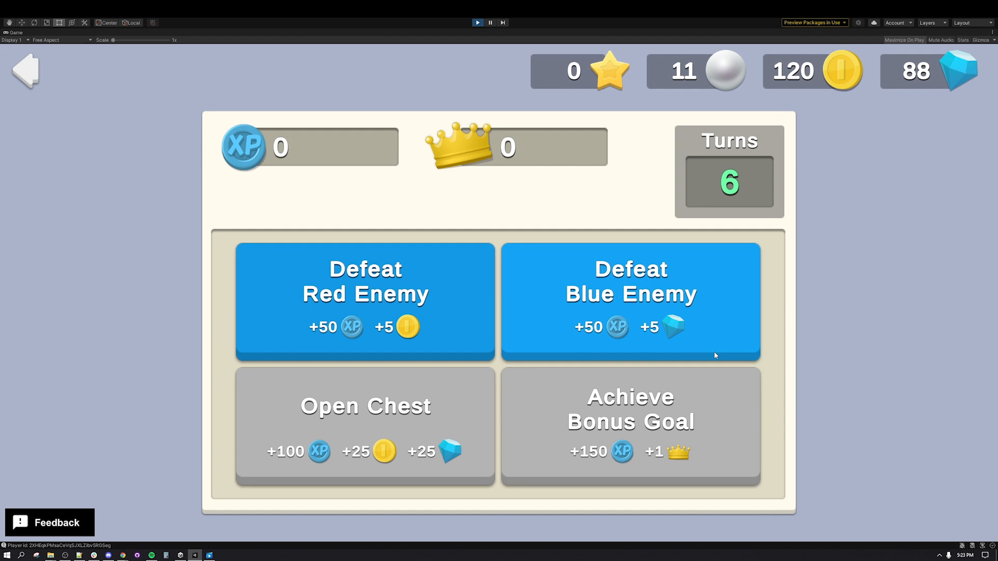
Step: Defeat the blue and red enemies and take a third reward action until Game Over
click(630, 301)
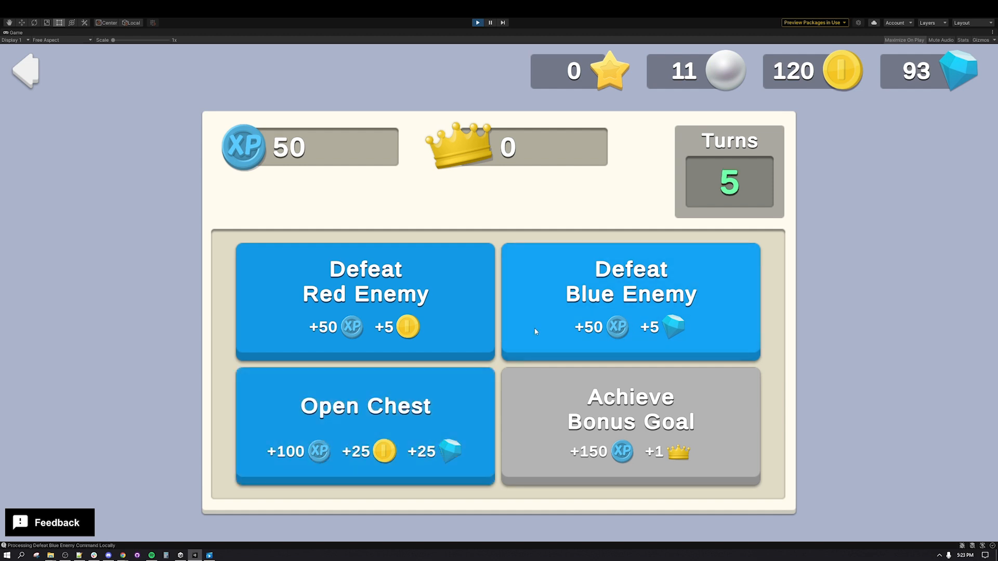
click(366, 301)
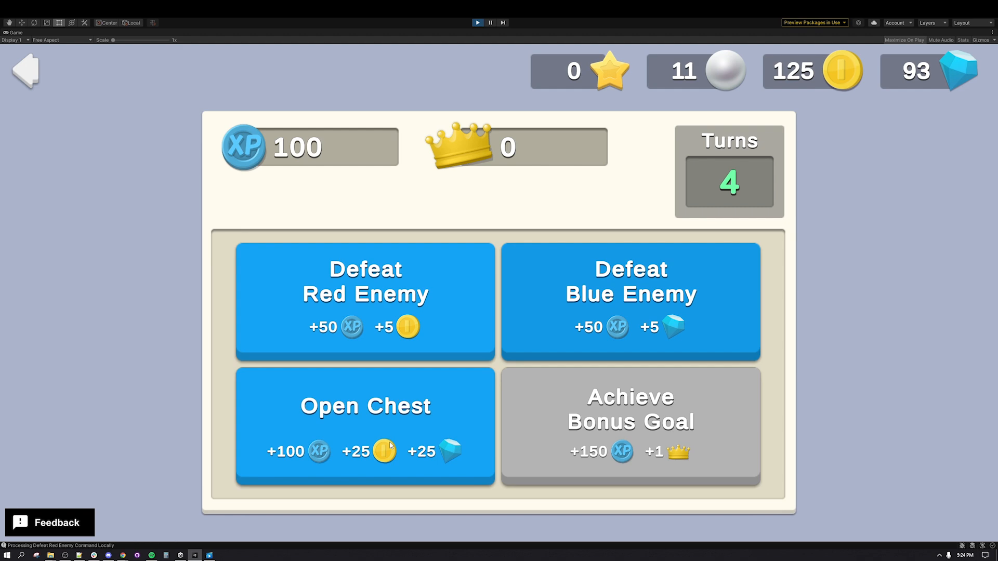
click(366, 426)
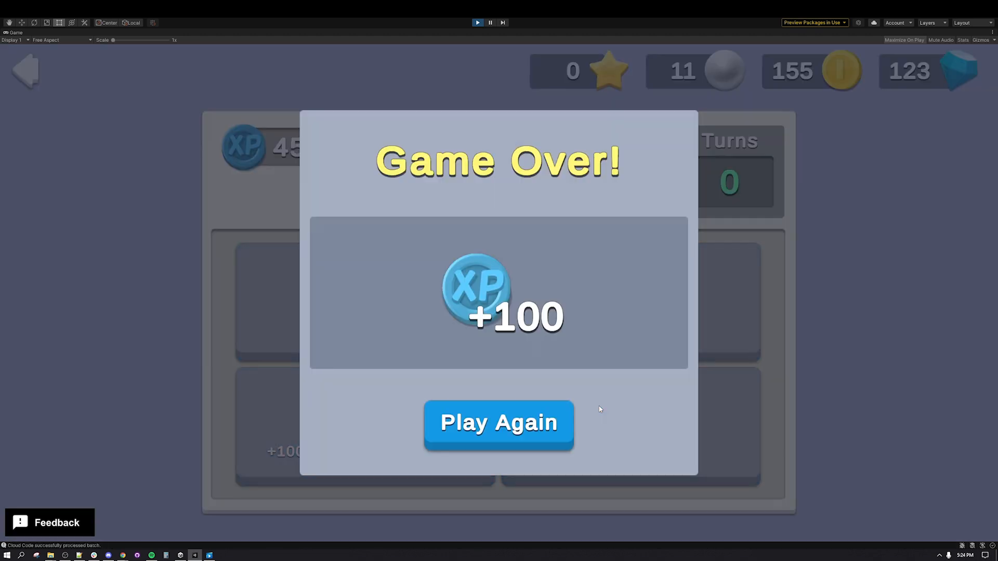
Step: Start a new round, defeat an enemy and open the chest, reaching 750 XP
click(499, 424)
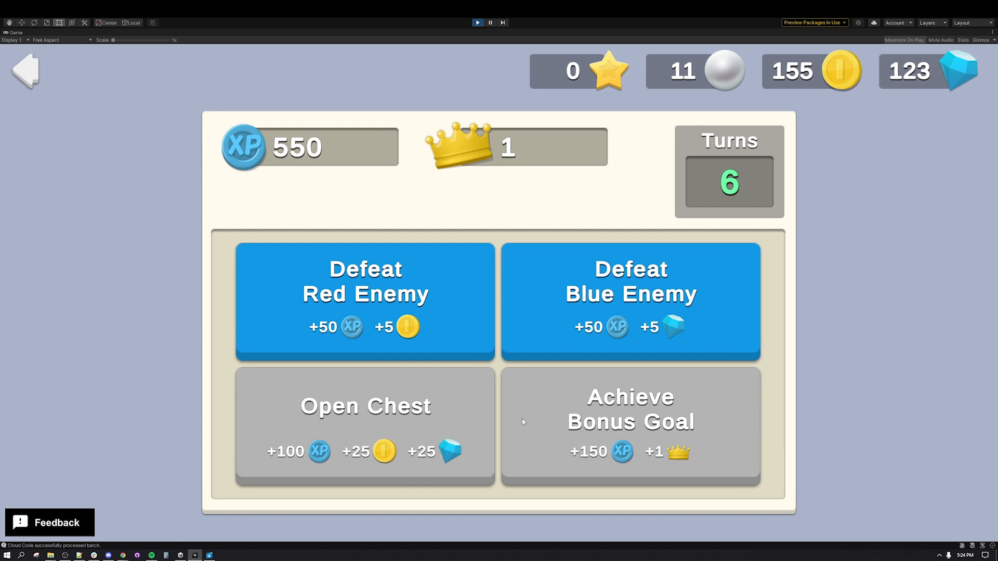
click(366, 424)
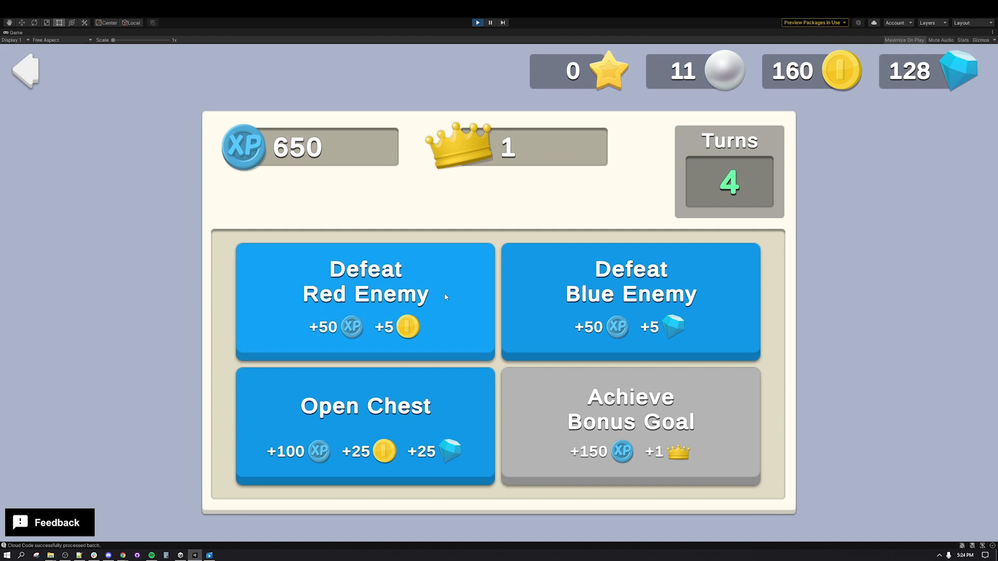
click(365, 406)
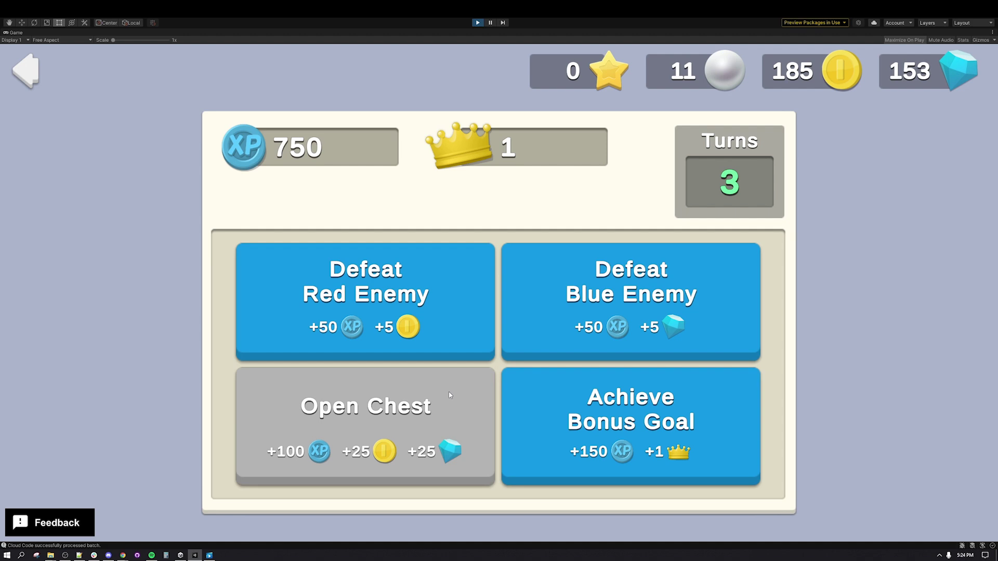
Step: Exit Command Batching back to the main samples menu listing all samples
click(27, 70)
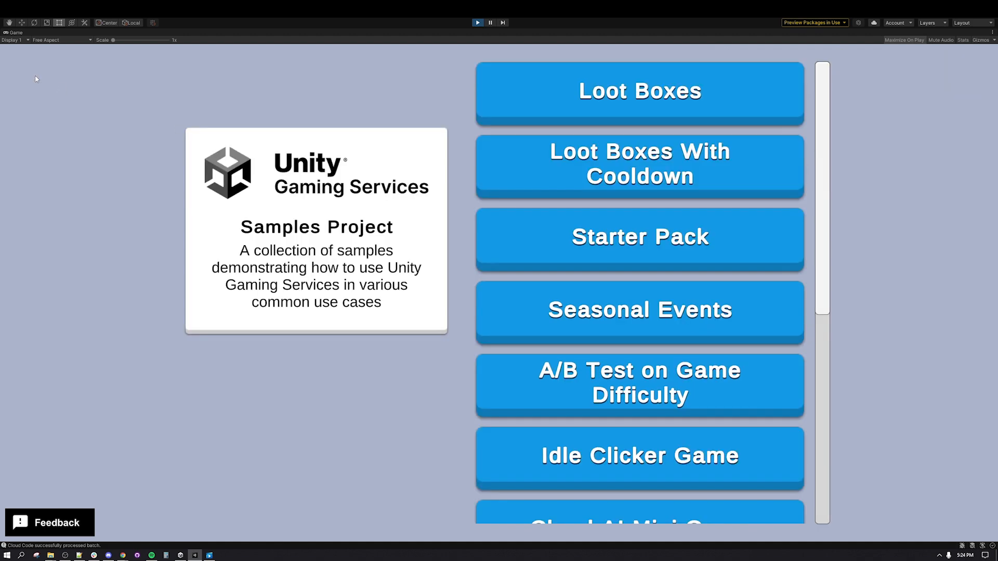
mouse_move(279, 331)
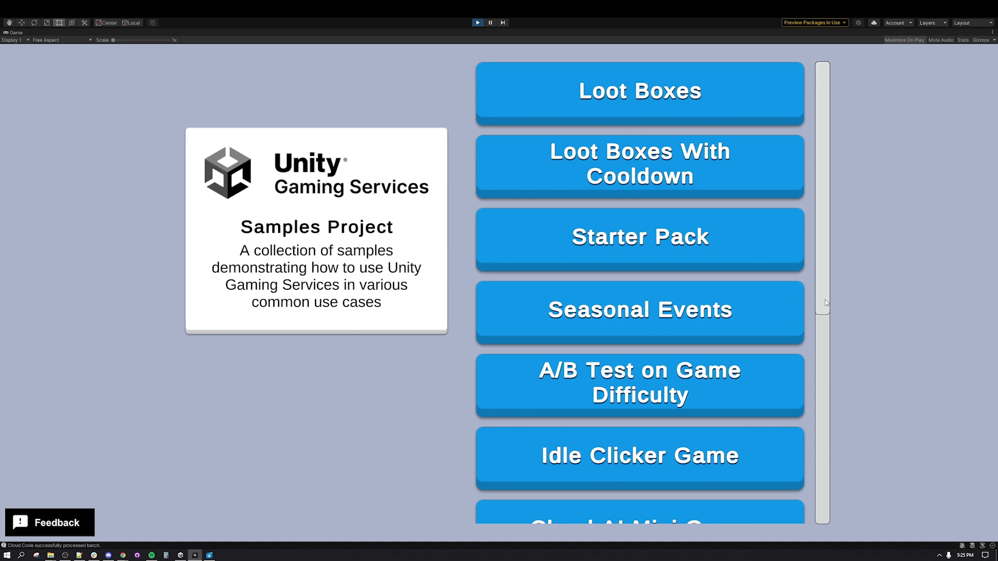
scroll(down, 3)
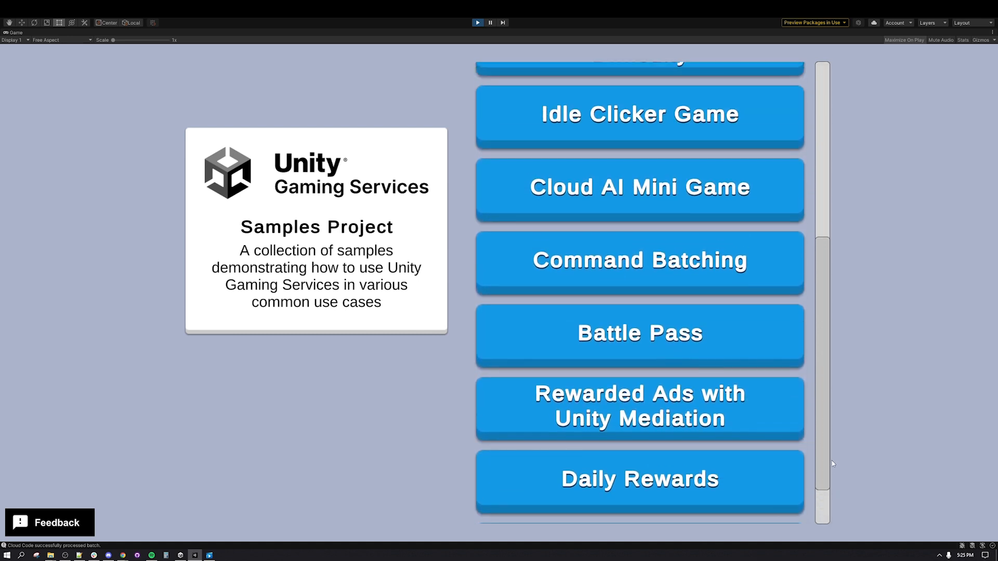
scroll(up, 3)
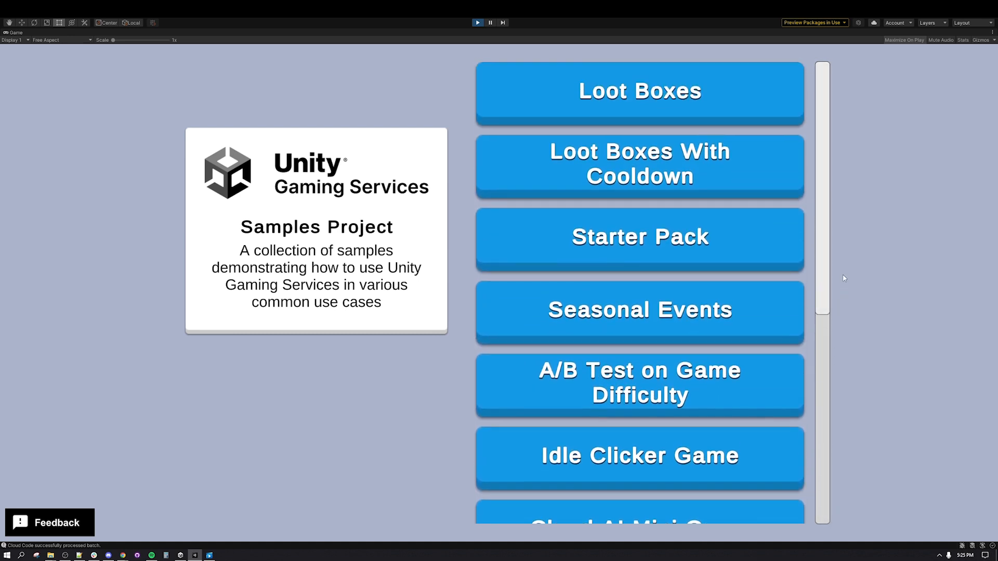